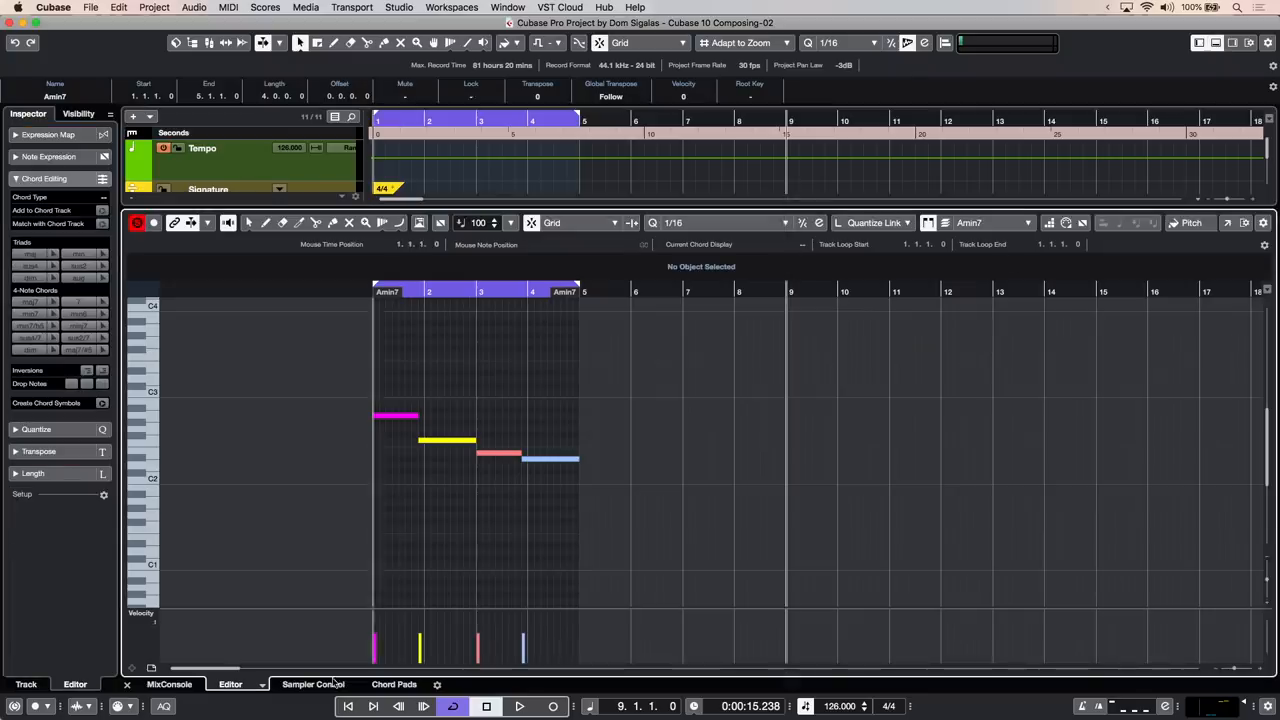
# - Show the Chord Pads in the lower zone and put Amin7 on the first pad
pyautogui.click(392, 684)
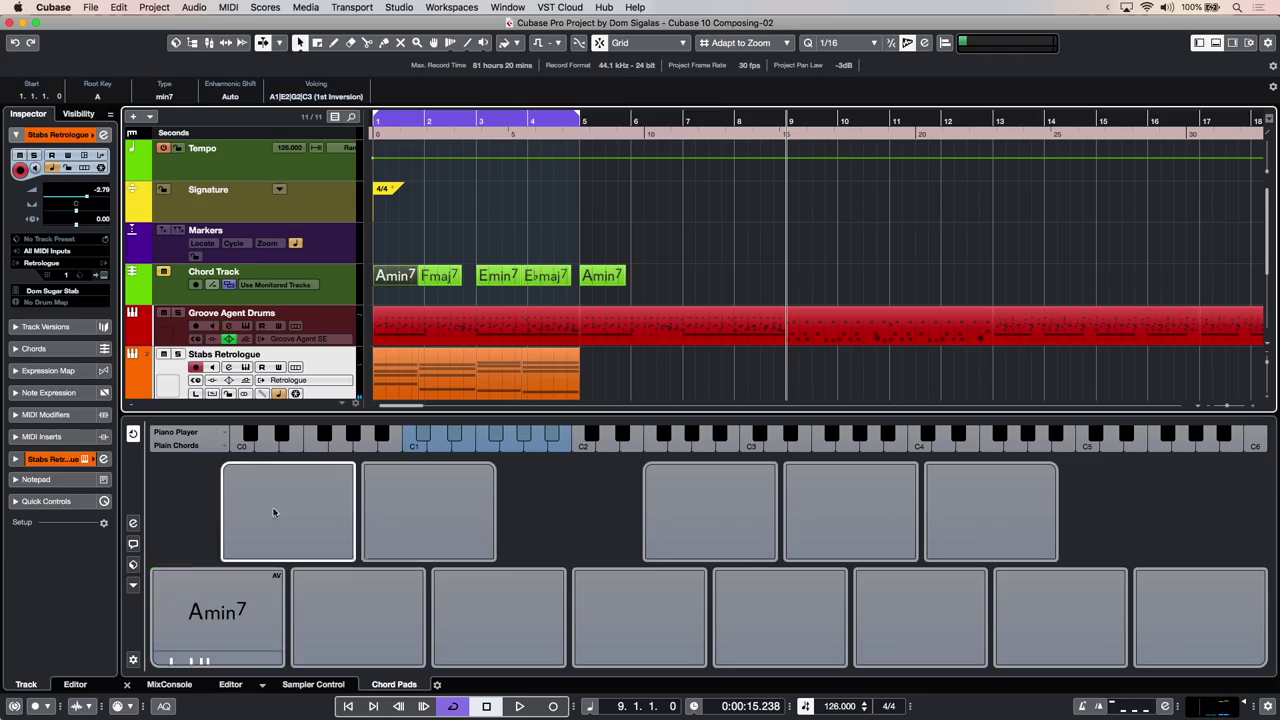
# - Assign Fmaj7, Emin7 and Ebmaj7 to the second, third and fourth chord pads
pyautogui.click(356, 616)
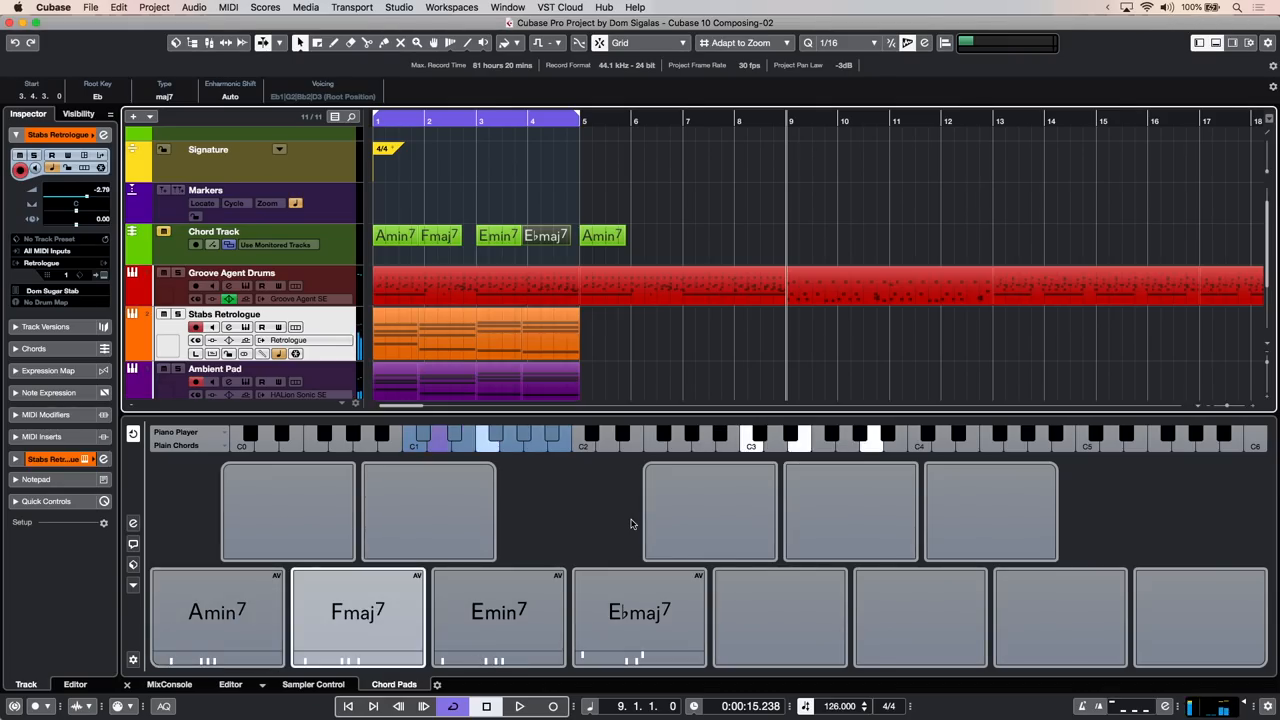
# - Record a keyboard part on the Stabs Retrologue track with a matching Ambient Pad part
pyautogui.click(520, 706)
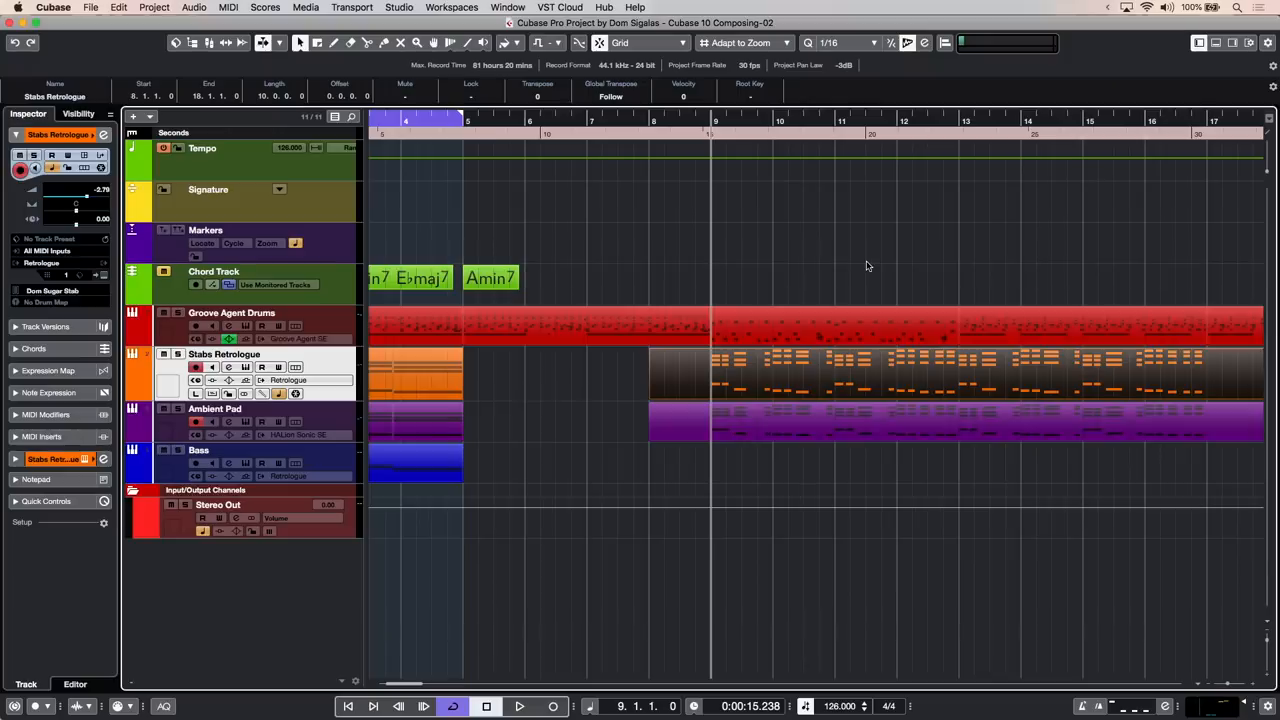
# - Select the recorded Stabs Retrologue MIDI part and bring up the MIDI editor menu
pyautogui.doubleClick(414, 376)
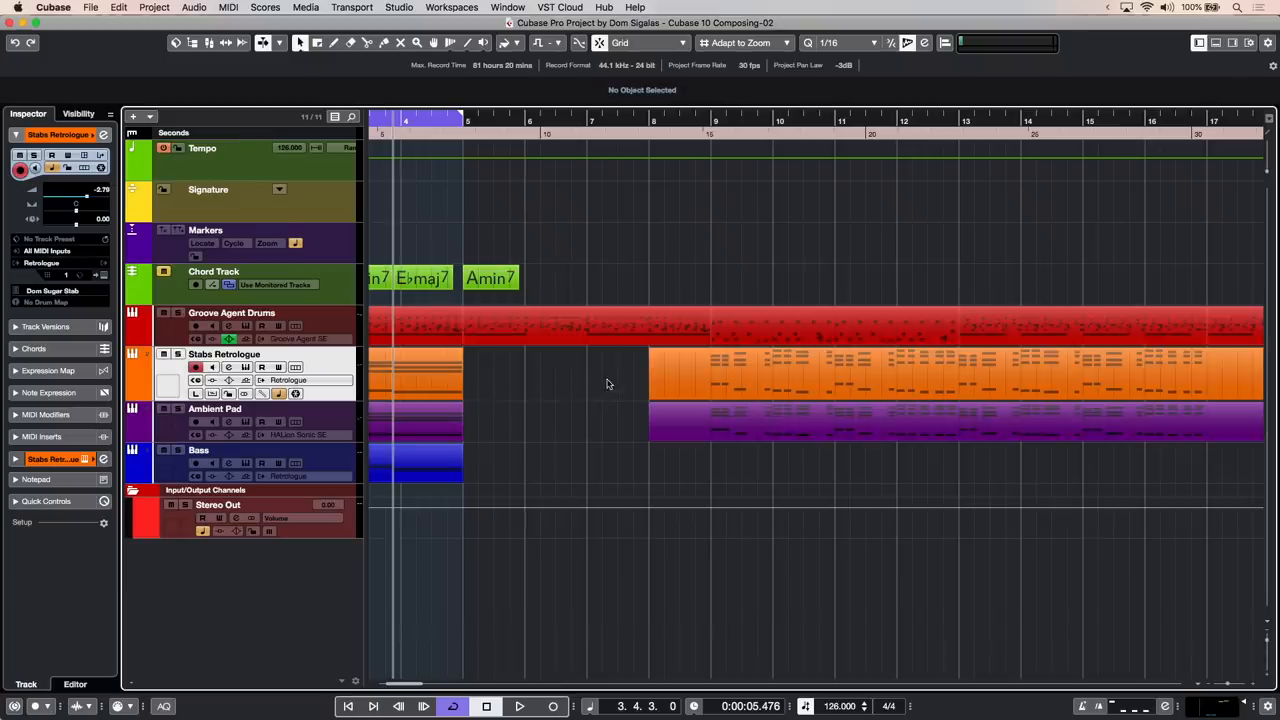
pyautogui.click(950, 376)
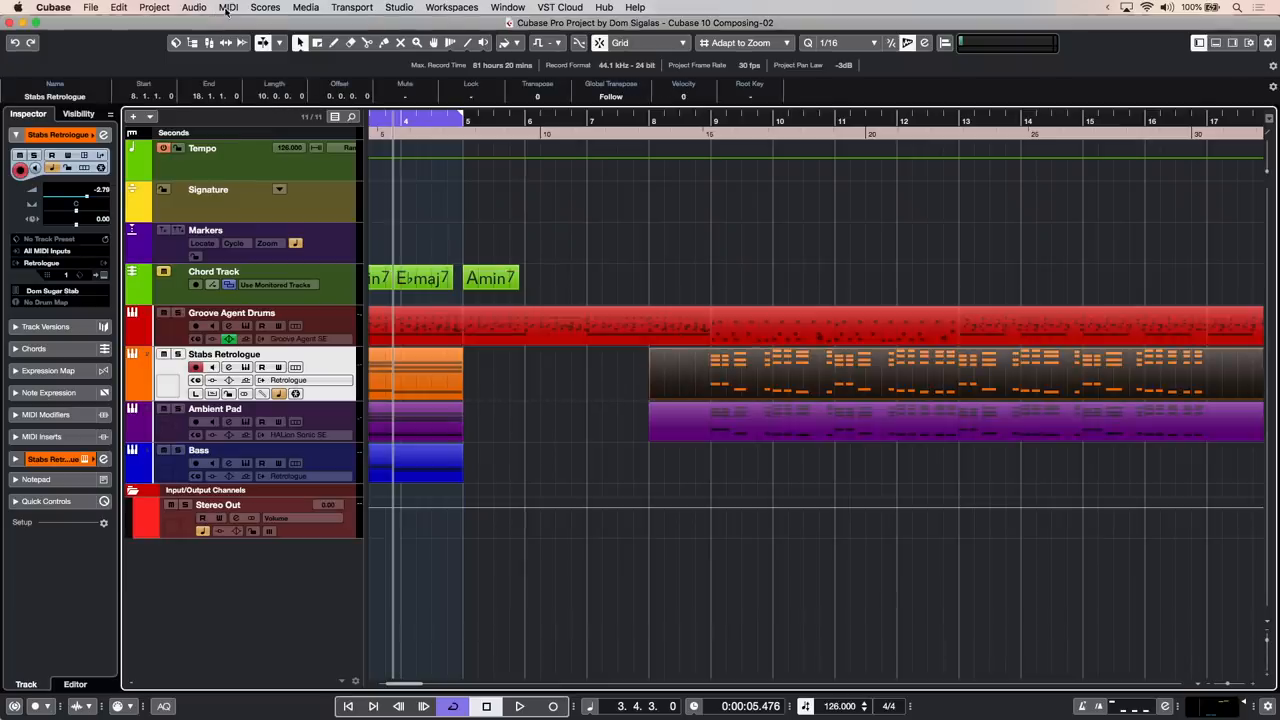
pyautogui.click(228, 8)
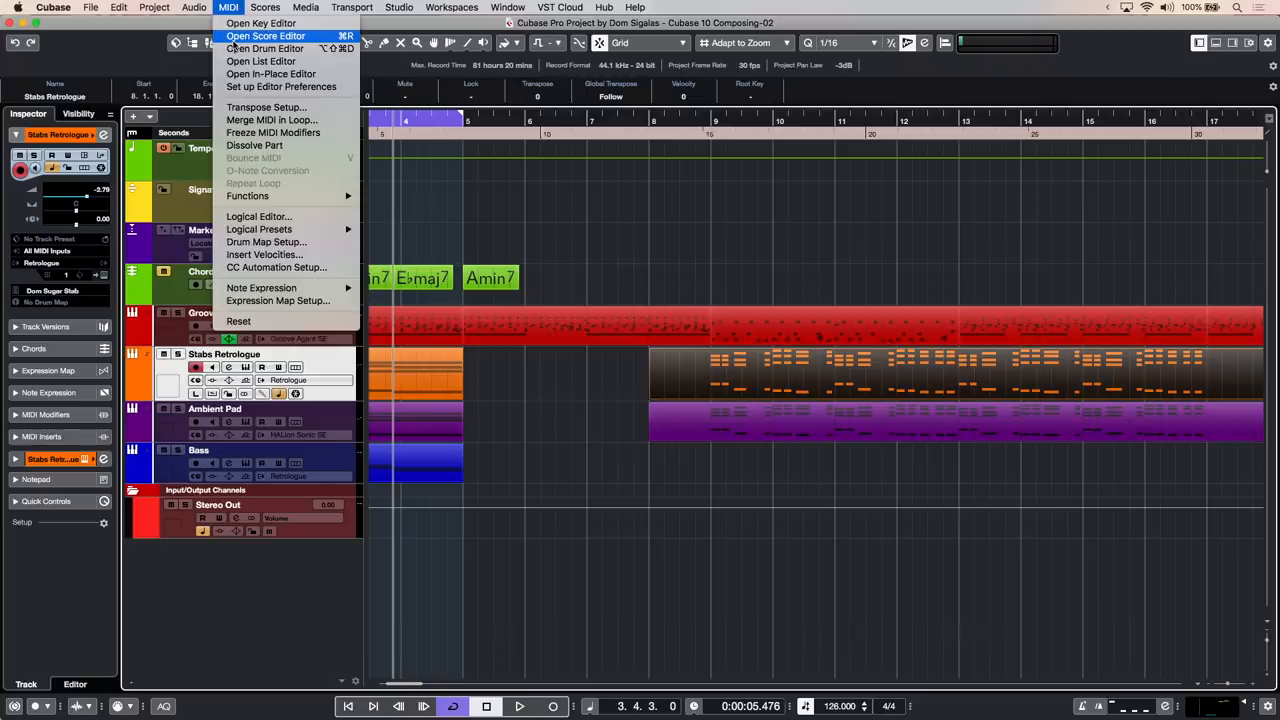